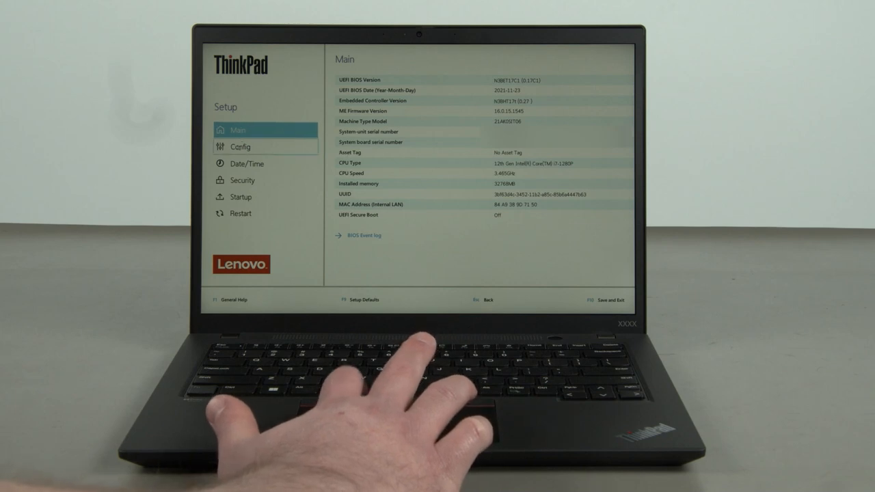
- Disable the built-in battery under Config > Power and confirm the power-down prompt
{"action": "left_click", "coordinate": [241, 147]}
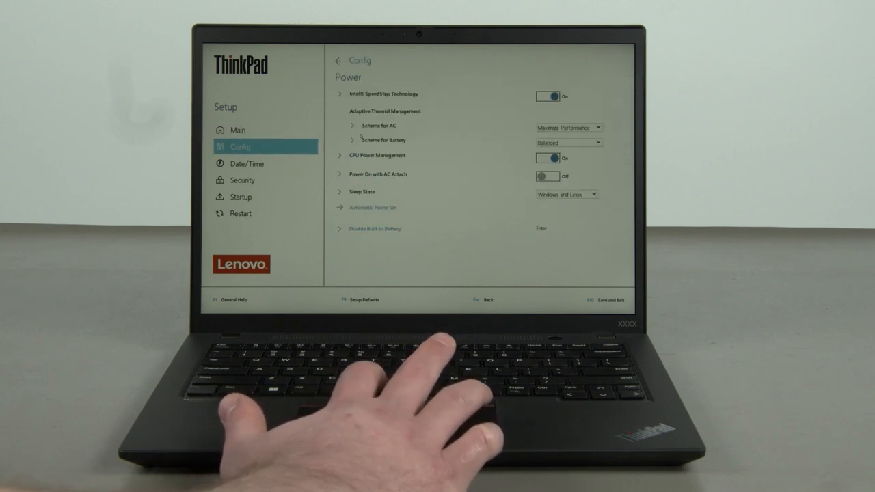
{"action": "left_click", "coordinate": [375, 228]}
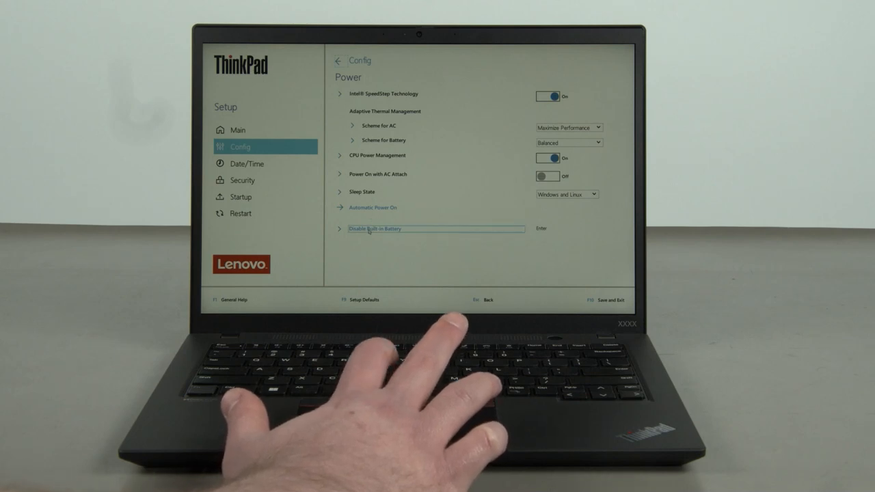
{"action": "left_click", "coordinate": [374, 229]}
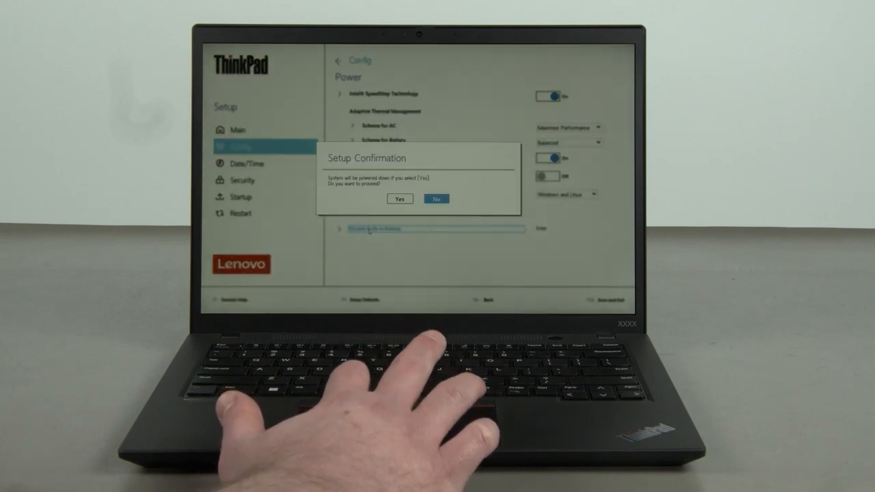
{"action": "left_click", "coordinate": [437, 199]}
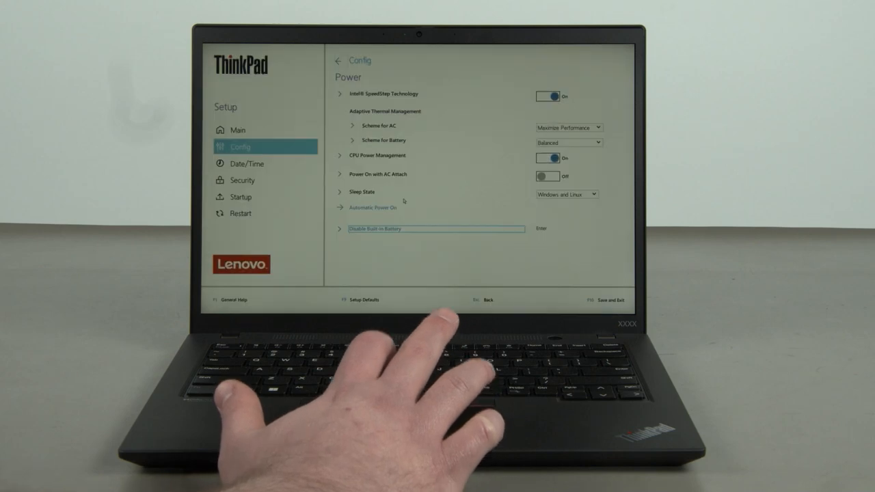